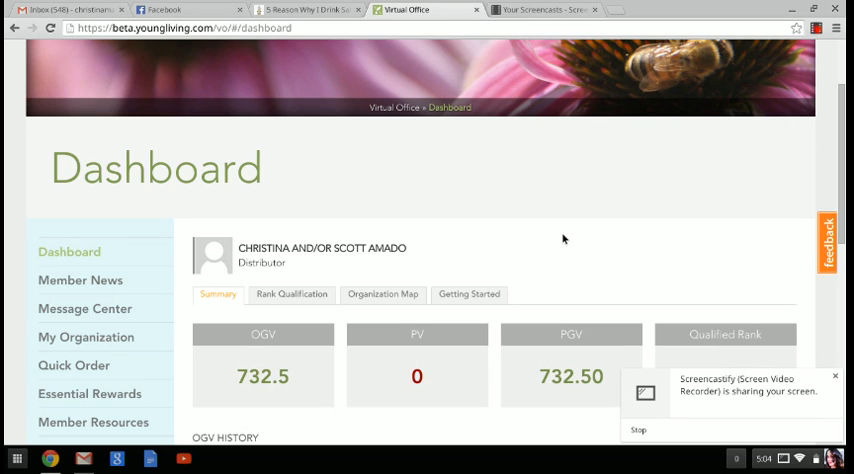
Scroll down the dashboard and open My Account from the left sidebar.
scroll("down", 3)
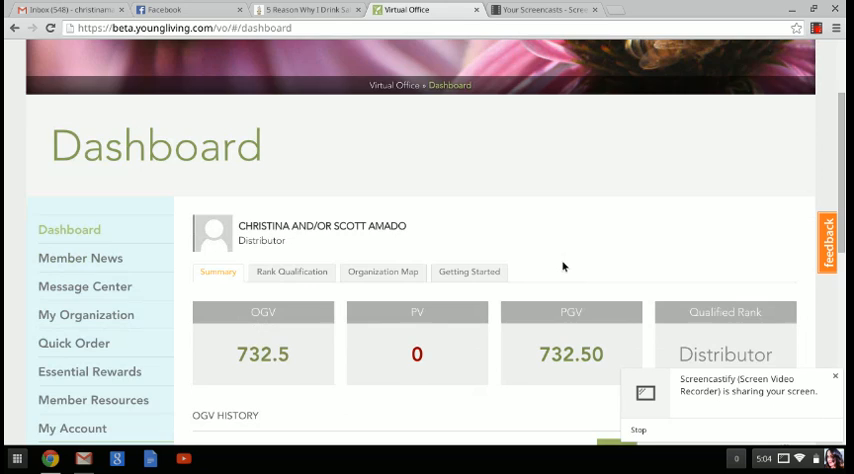
scroll("down", 3)
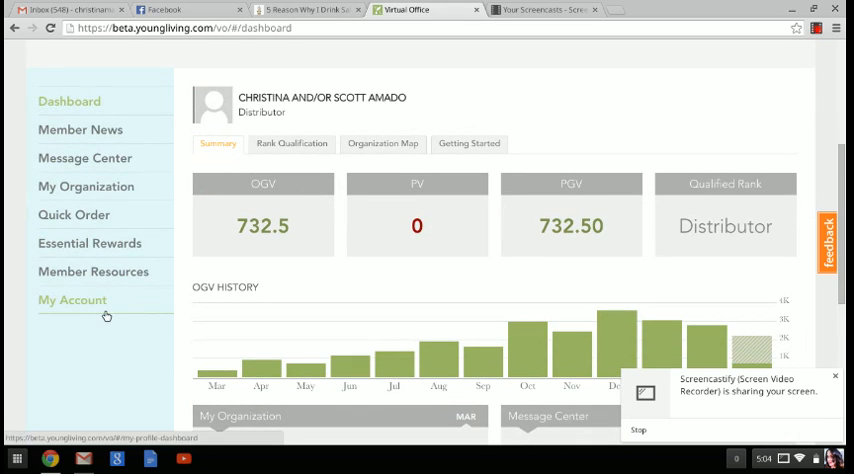
mouse_move(77, 313)
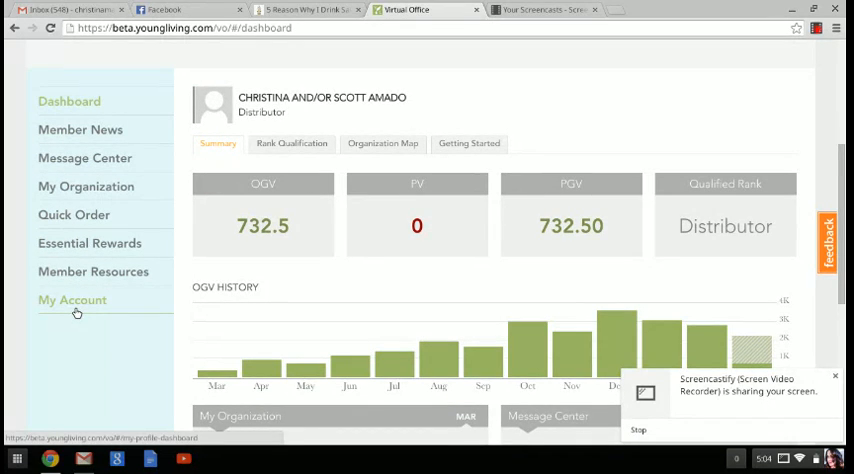
left_click(72, 300)
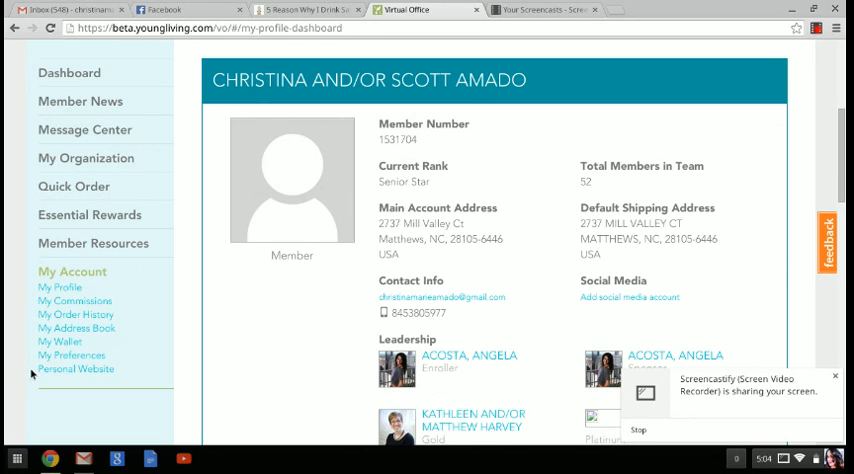
mouse_move(22, 315)
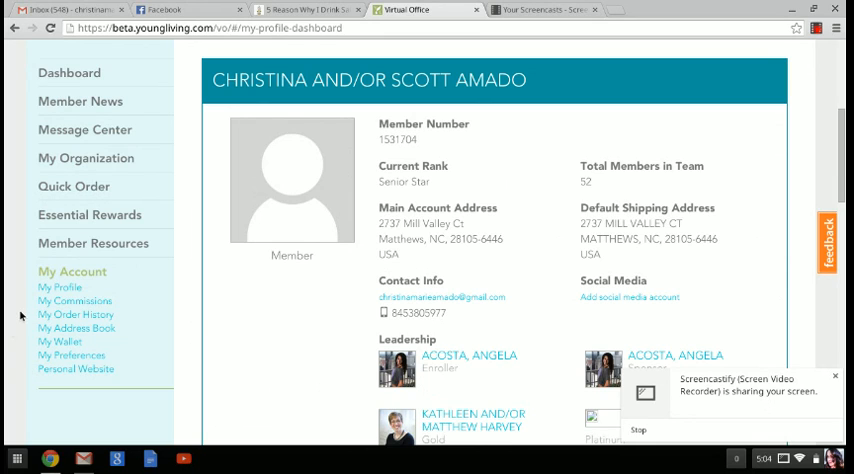
Open My Order History and review the orders down to the oldest and back.
left_click(76, 314)
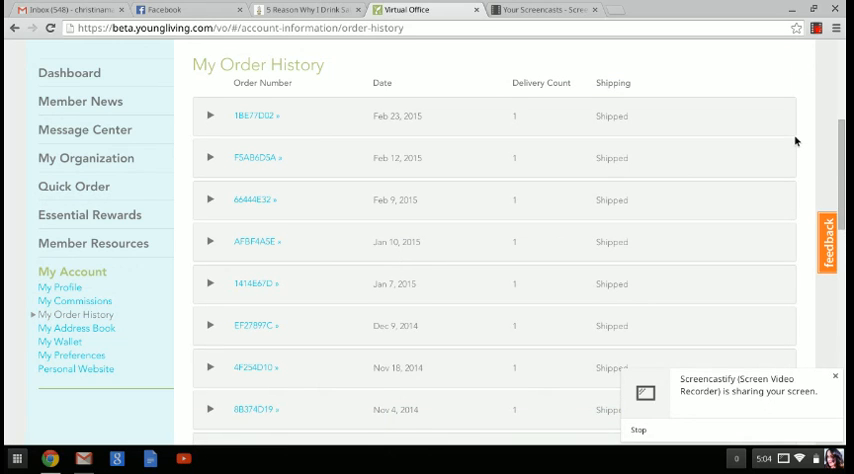
scroll("down", 3)
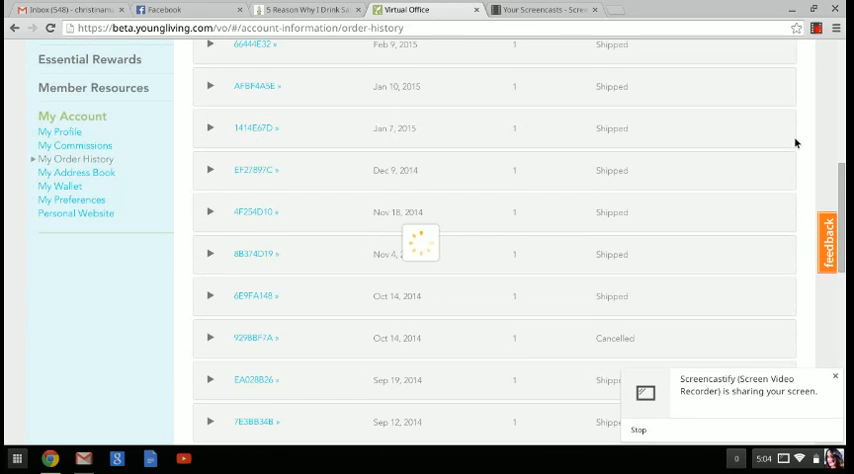
scroll("down", 3)
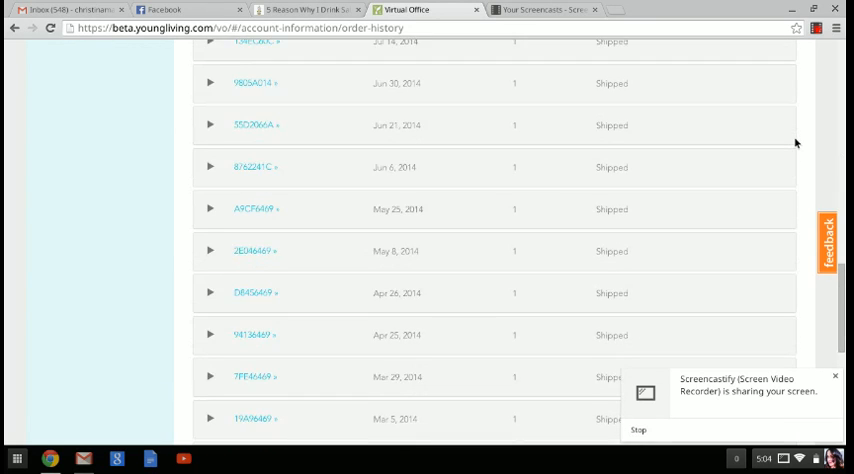
scroll("down", 3)
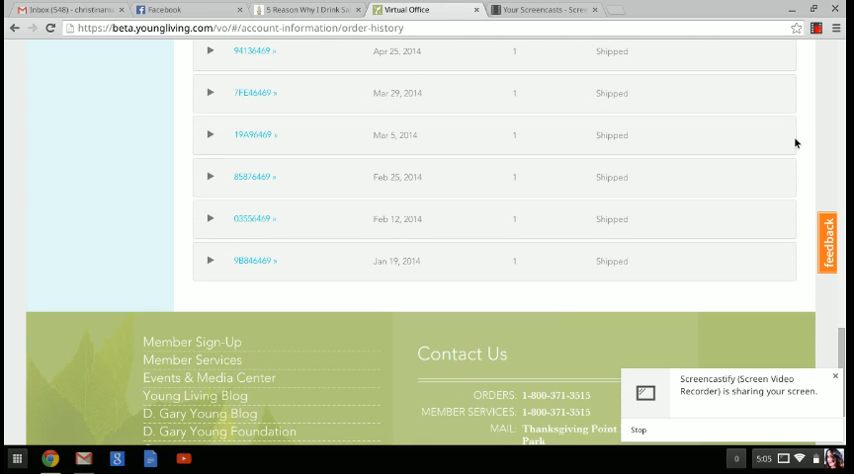
scroll("up", 3)
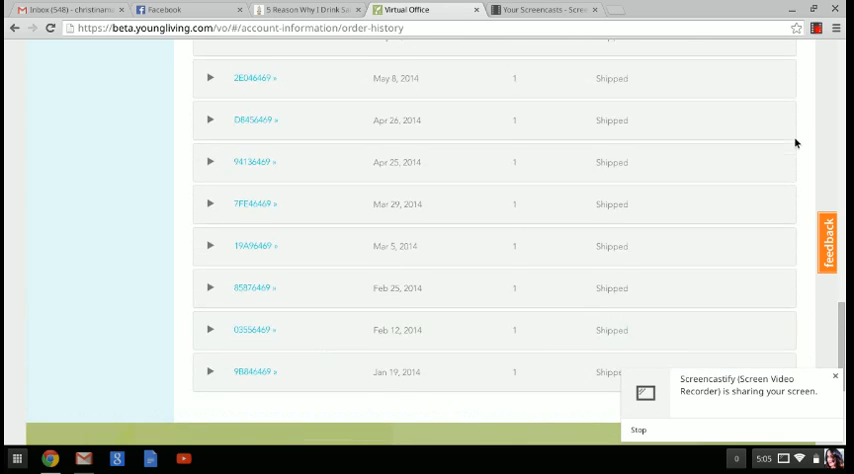
scroll("up", 3)
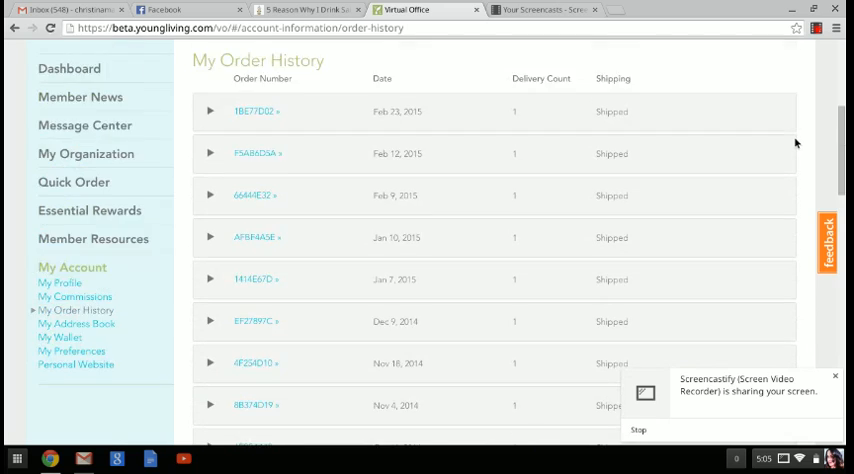
scroll("up", 3)
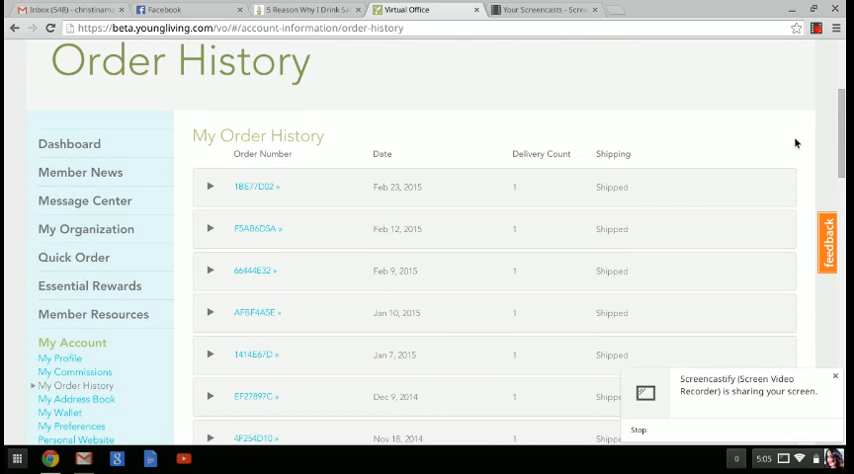
mouse_move(478, 212)
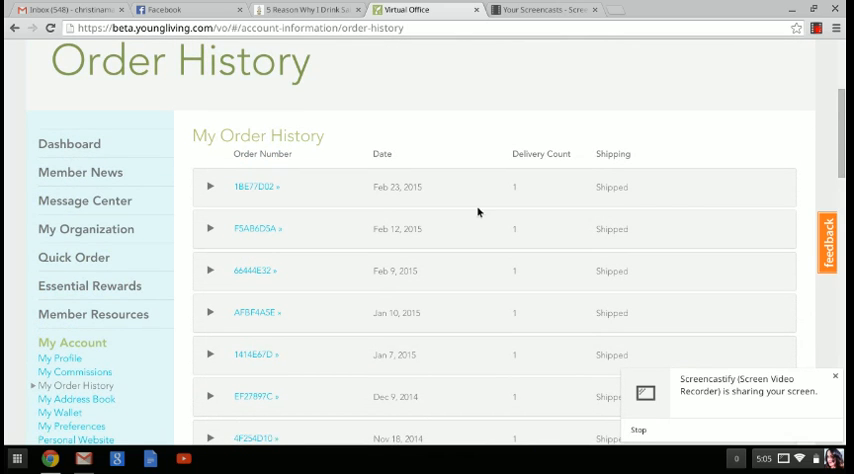
mouse_move(266, 233)
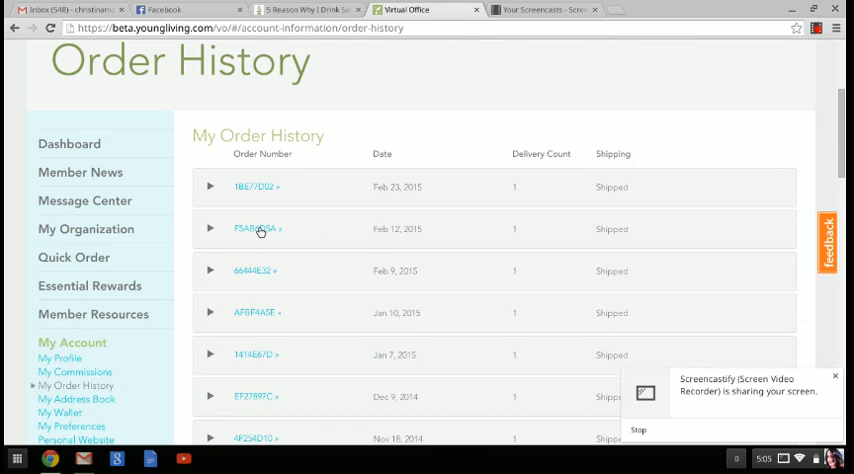
mouse_move(265, 190)
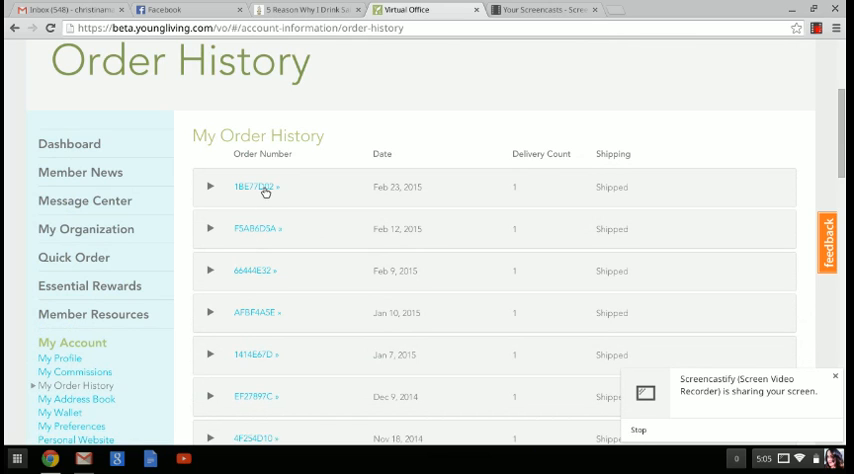
Open Order Details for the Feb 23, 2015 order 1BE77D02.
left_click(252, 187)
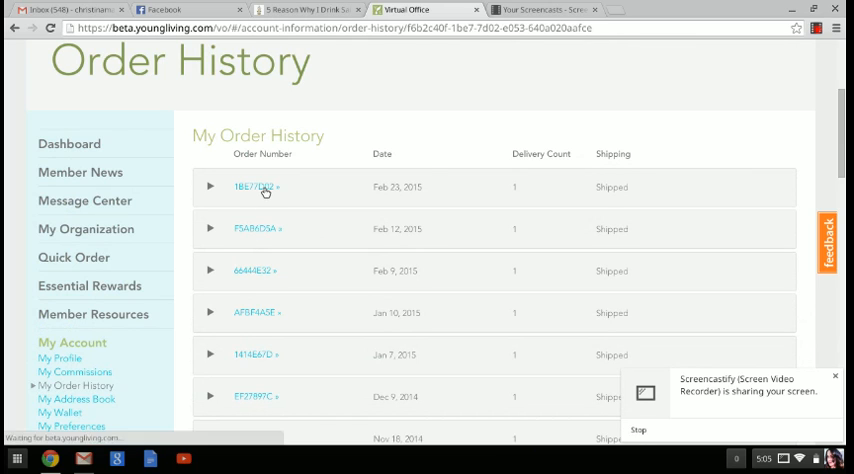
left_click(253, 187)
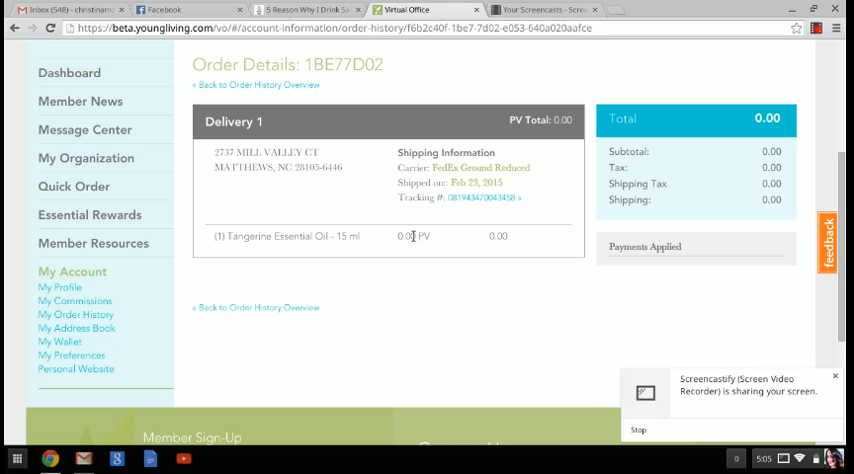
mouse_move(734, 182)
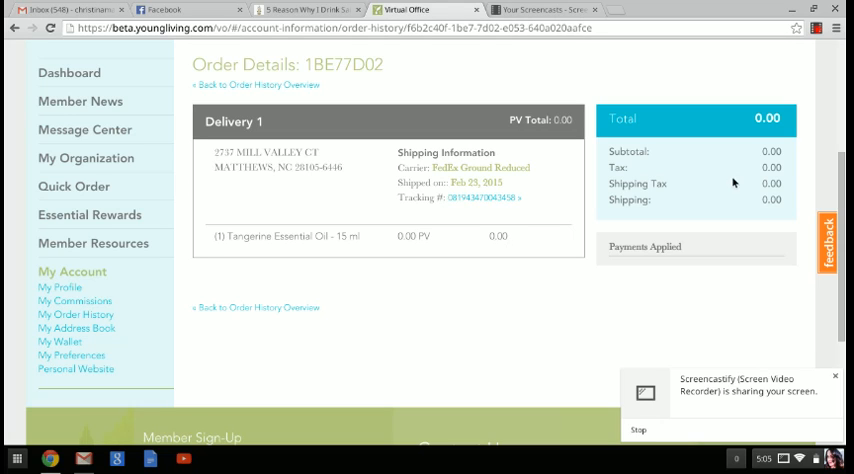
mouse_move(451, 345)
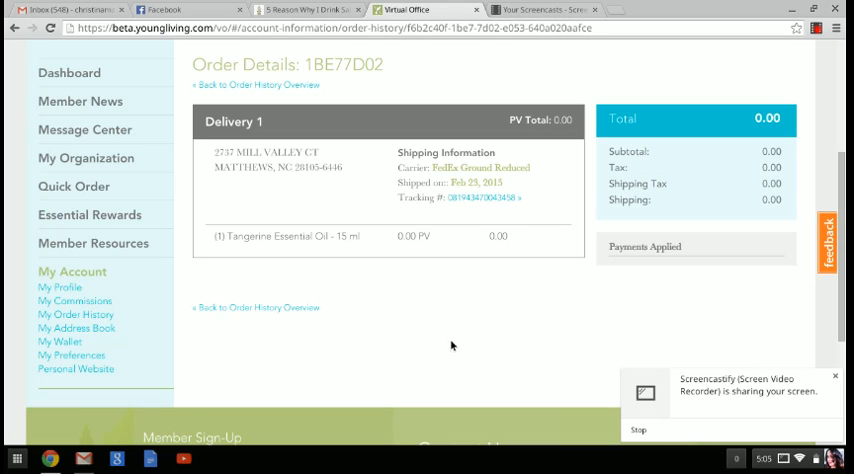
mouse_move(432, 345)
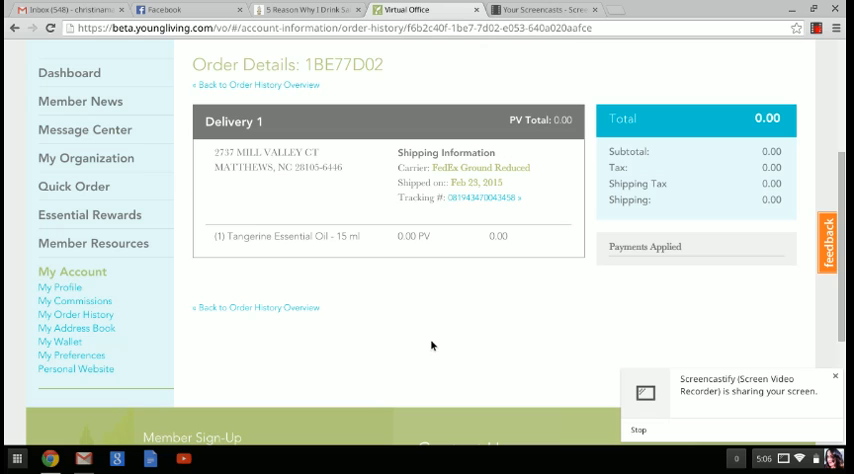
mouse_move(432, 210)
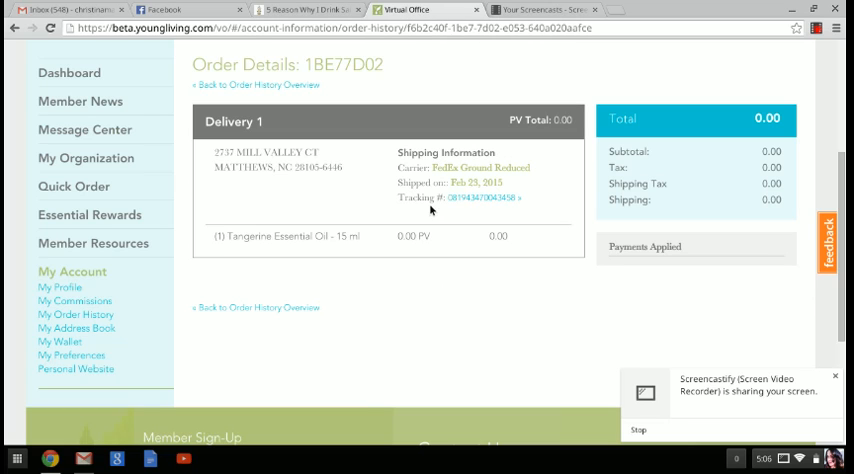
Follow the tracking number to FedEx and review the Feb 27, 2015 delivery history.
left_click(480, 197)
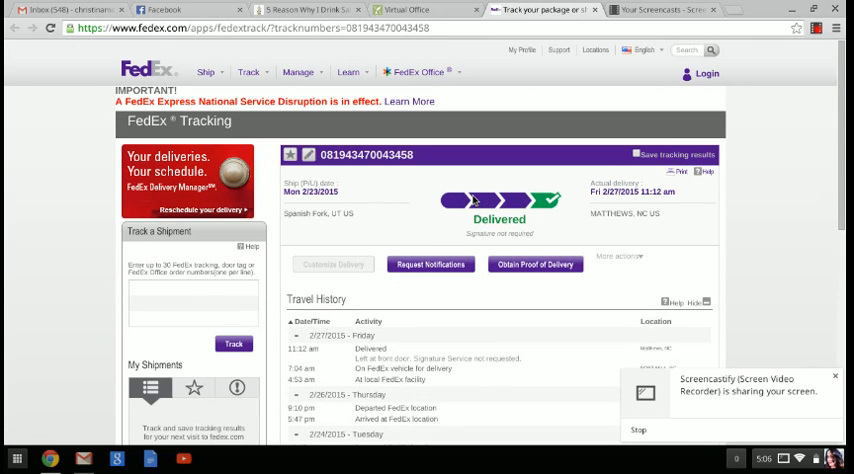
mouse_move(534, 230)
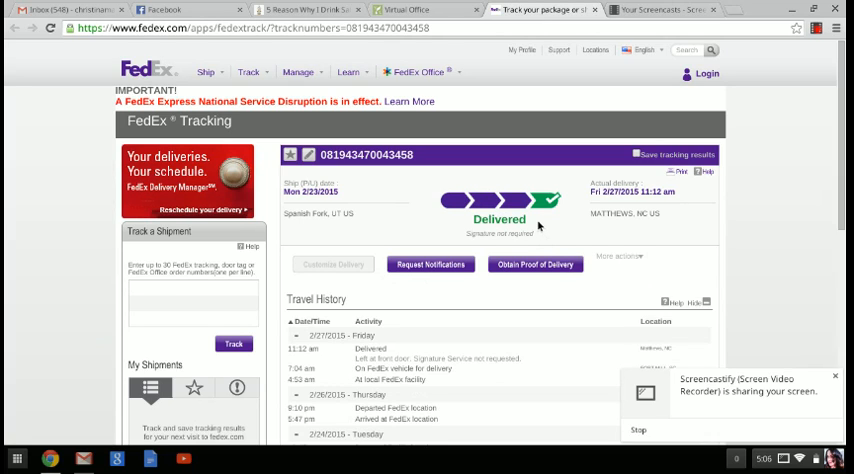
mouse_move(615, 200)
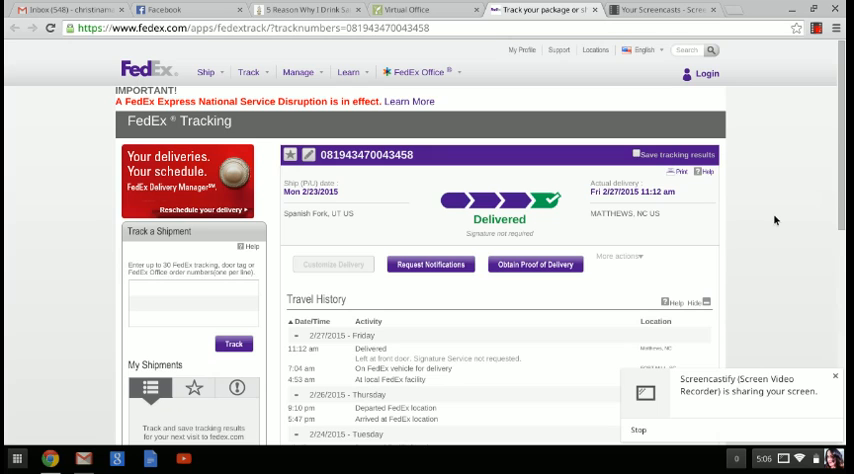
scroll("down", 3)
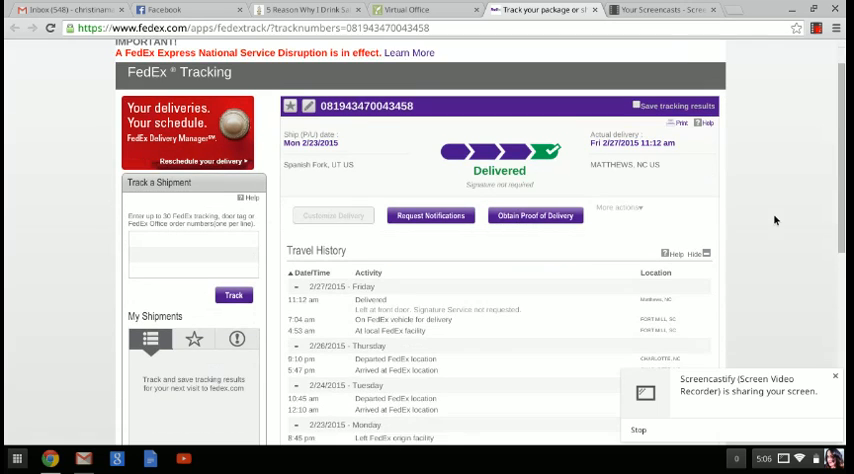
scroll("down", 3)
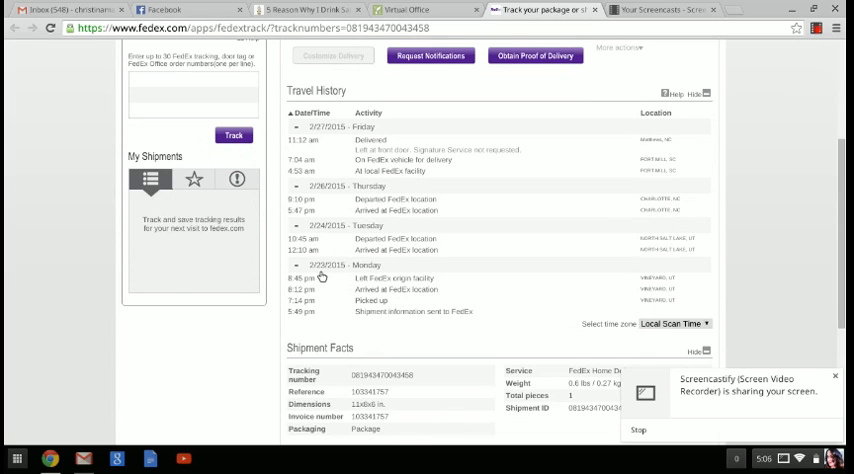
mouse_move(352, 264)
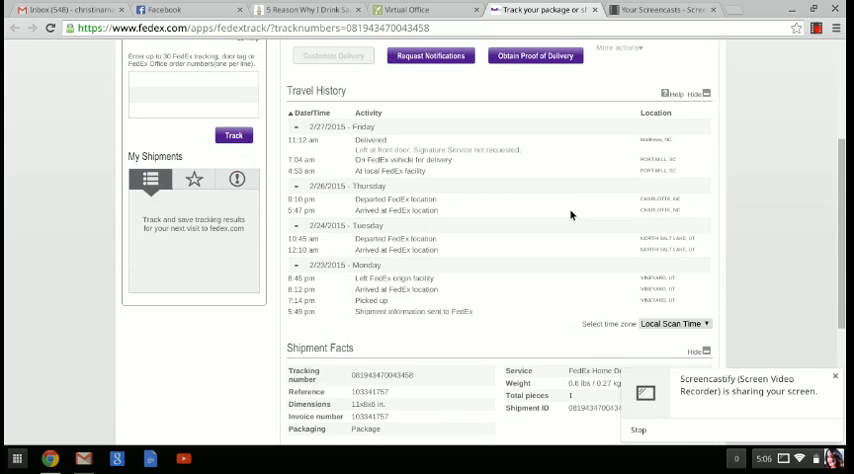
scroll("up", 3)
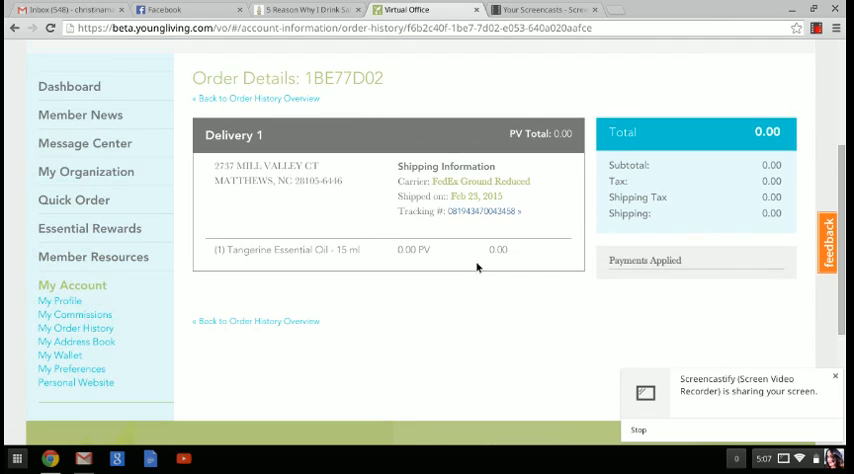
Scroll through order 1BE77D02's details showing tracking number and the Tangerine oil item.
scroll("down", 3)
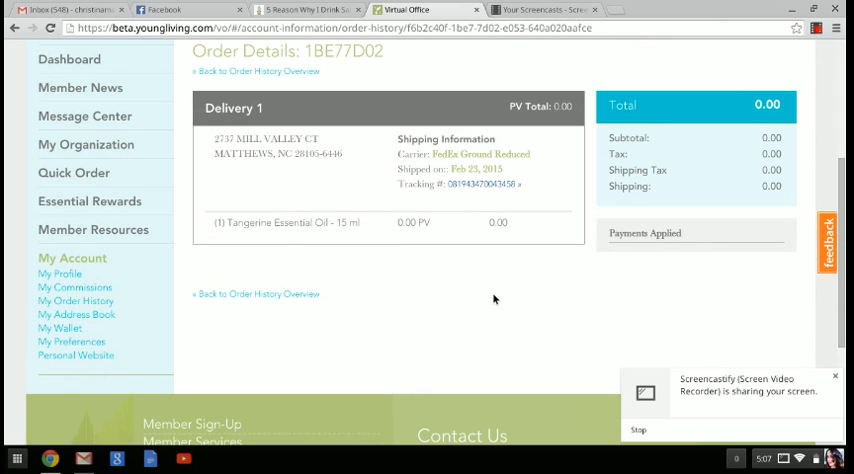
scroll("down", 3)
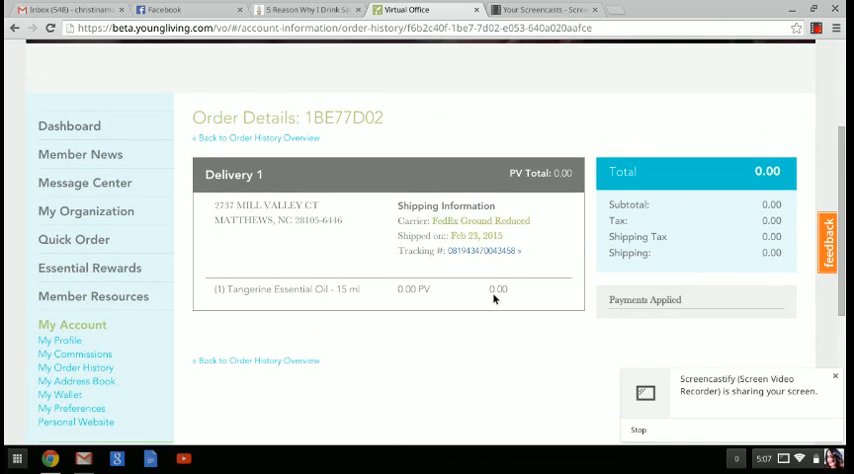
scroll("down", 3)
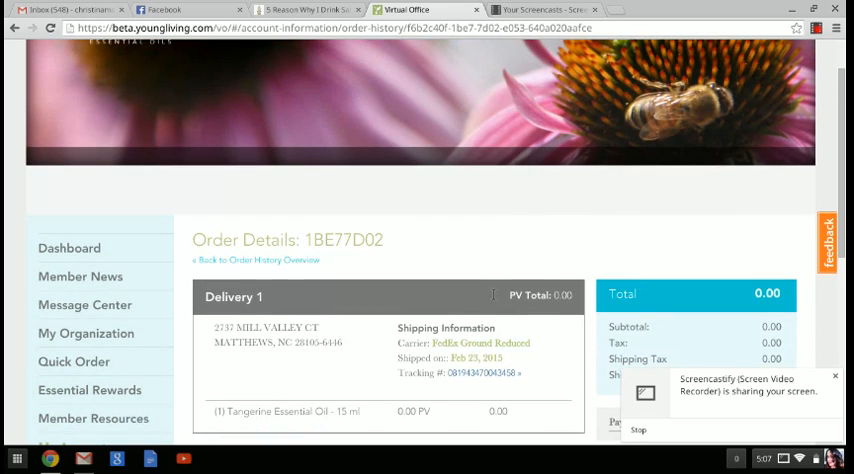